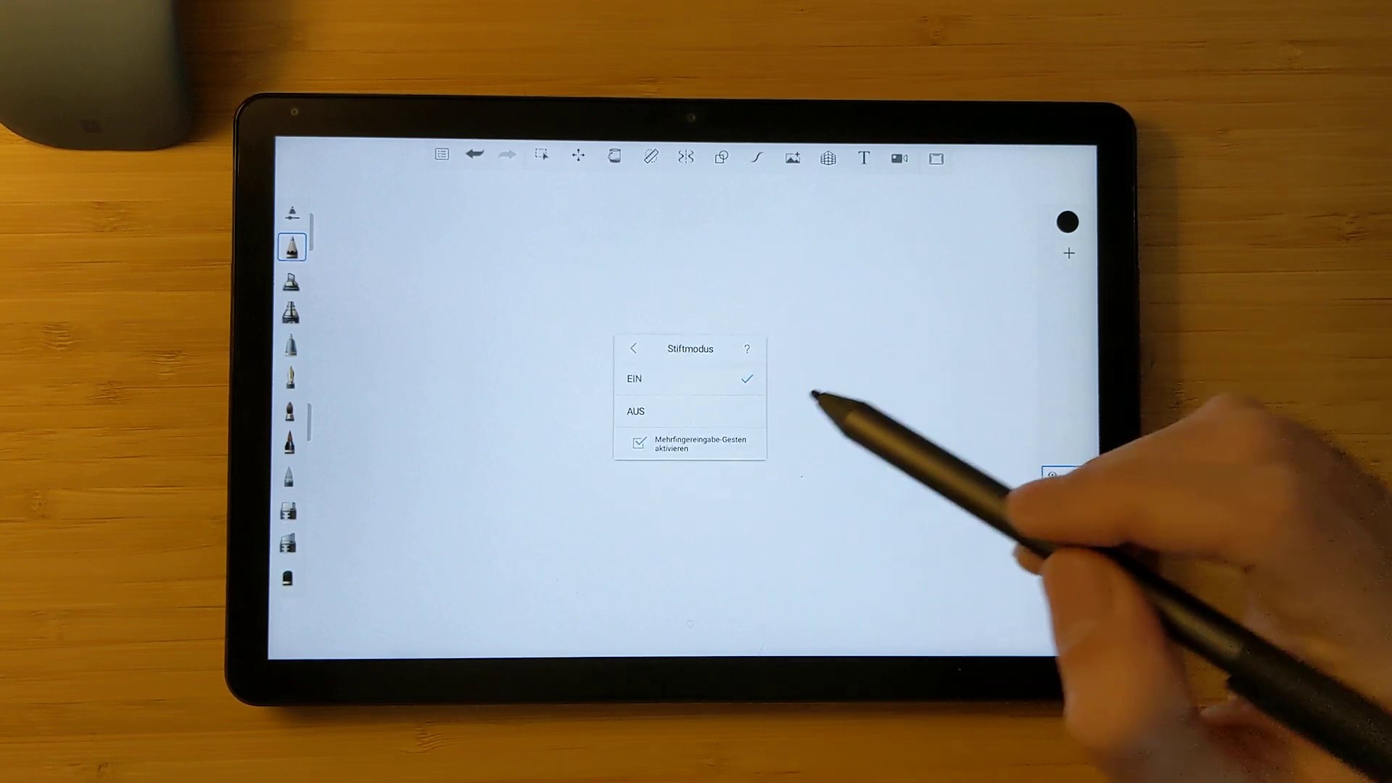
Confirm pen mode is EIN with multi-finger gestures enabled in the Stiftmodus popup
left_click(634, 348)
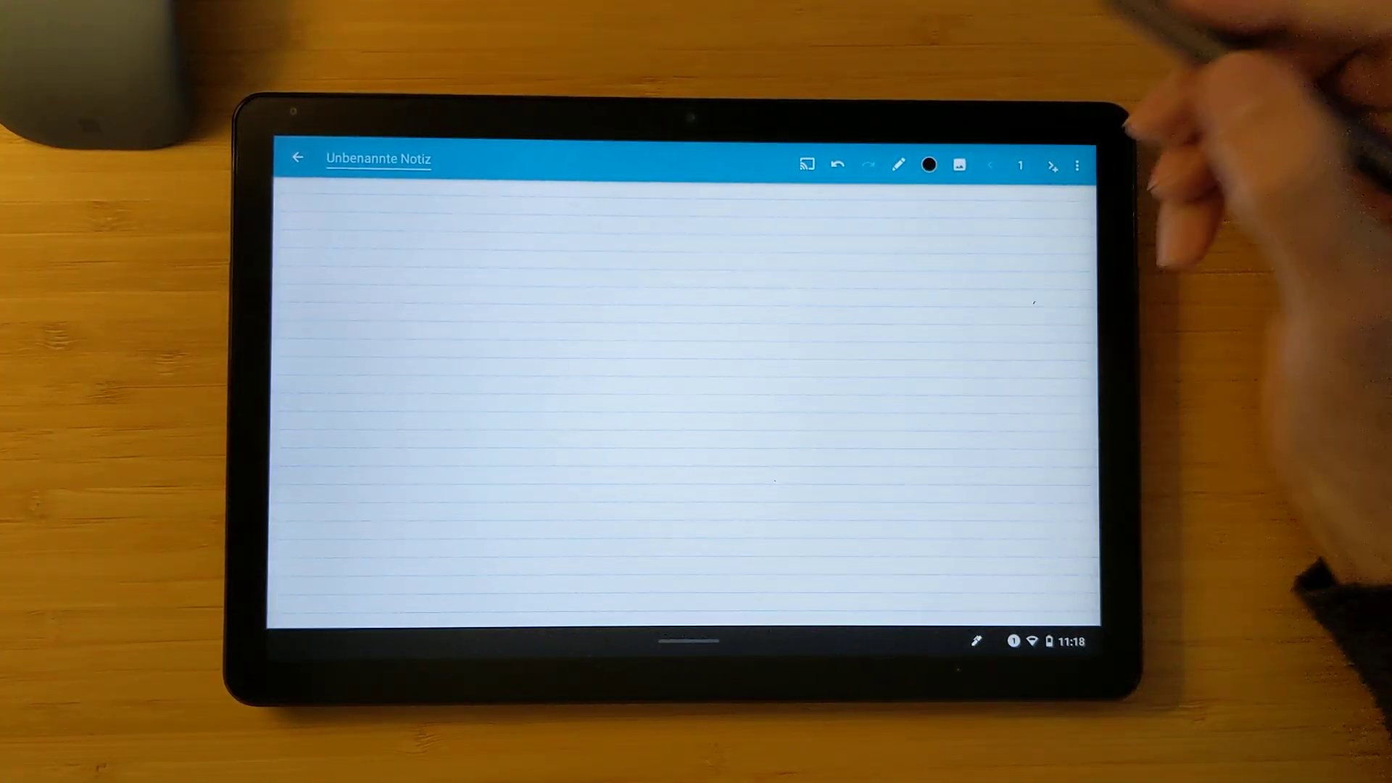
Start a new untitled lined note in Squid for stylus writing with the pen tool
left_click(896, 163)
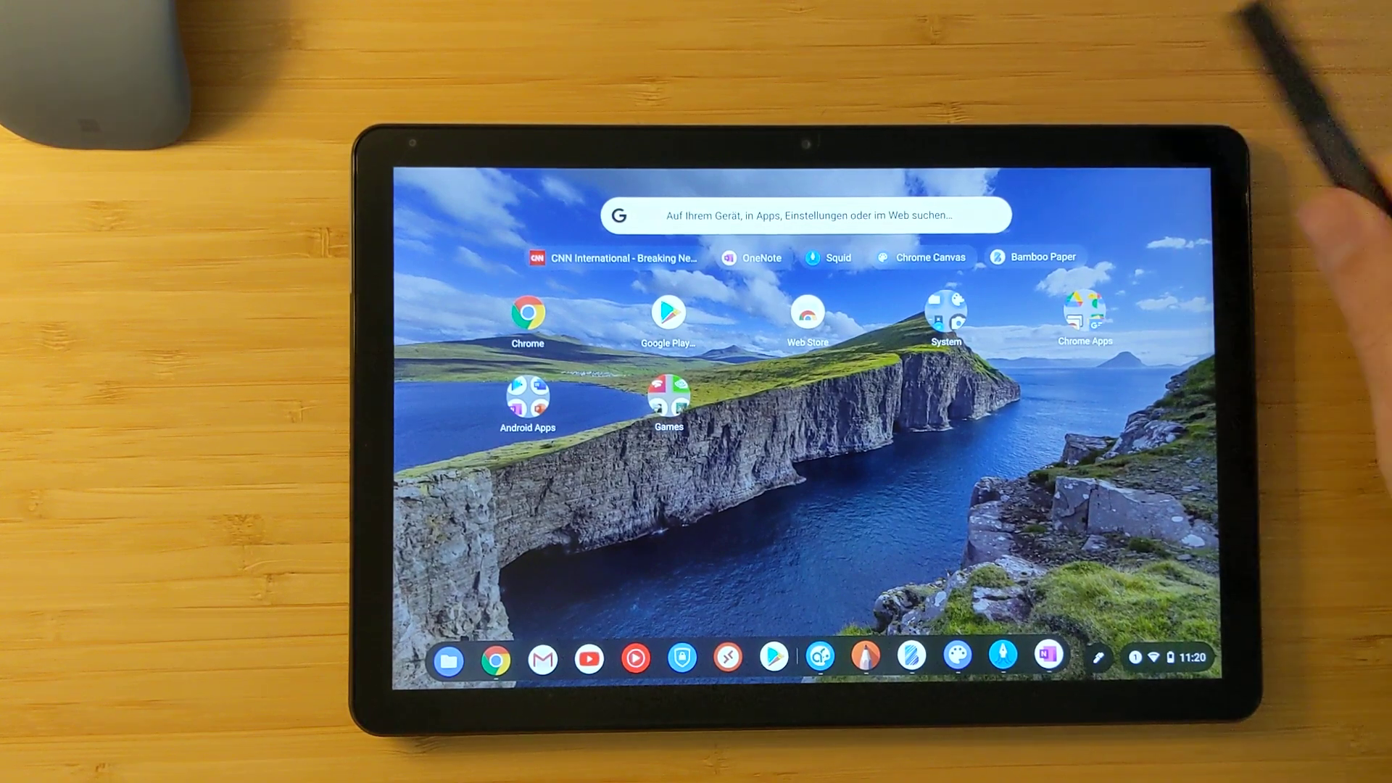
Expand the Chrome Apps folder showing Drive, Photos, Keep, Docs, Skype and Netflix
left_click(1081, 317)
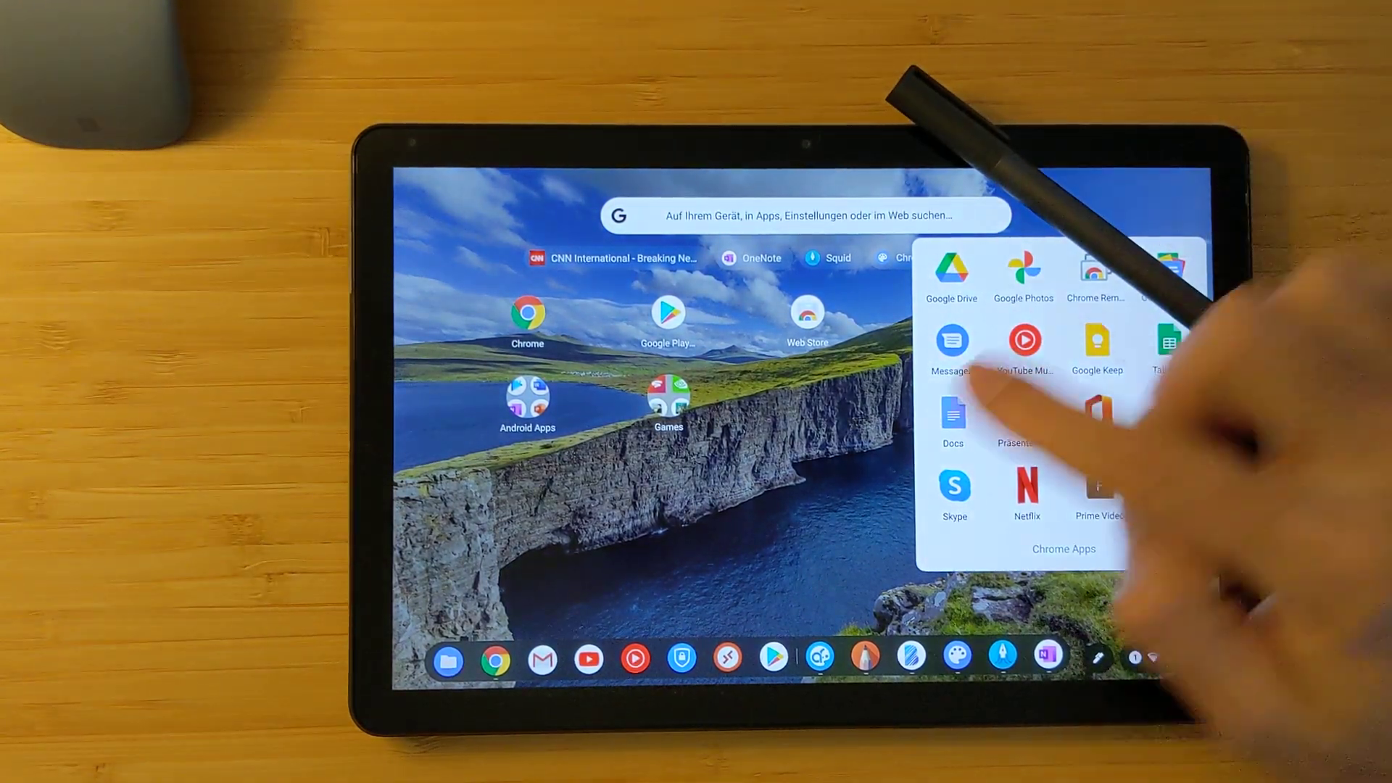